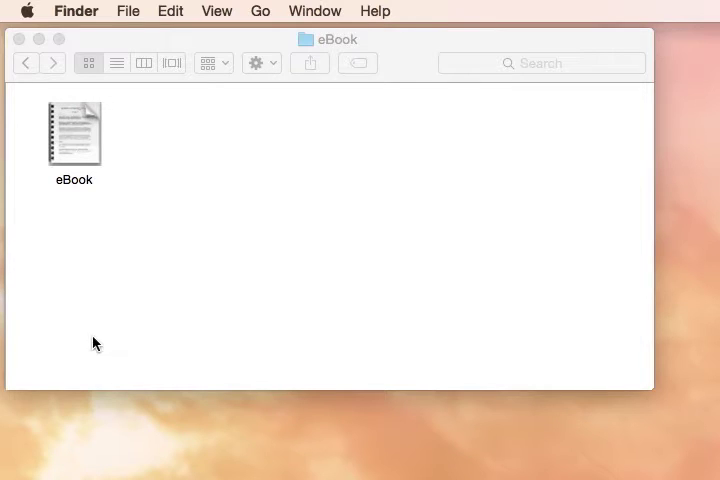
Launch the iPhone user guide eBook and jump to a chapter from its contents list.
double_click(74, 133)
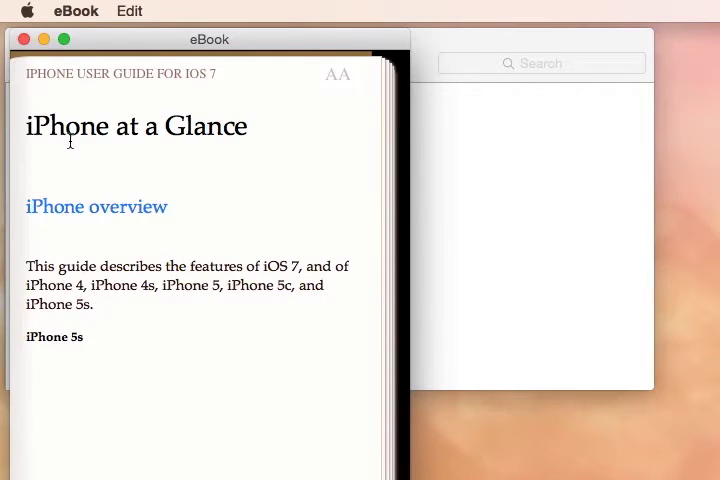
mouse_move(379, 256)
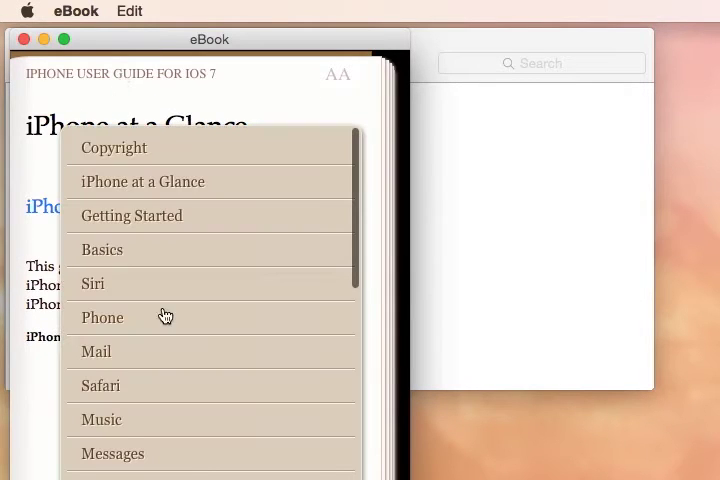
click(101, 419)
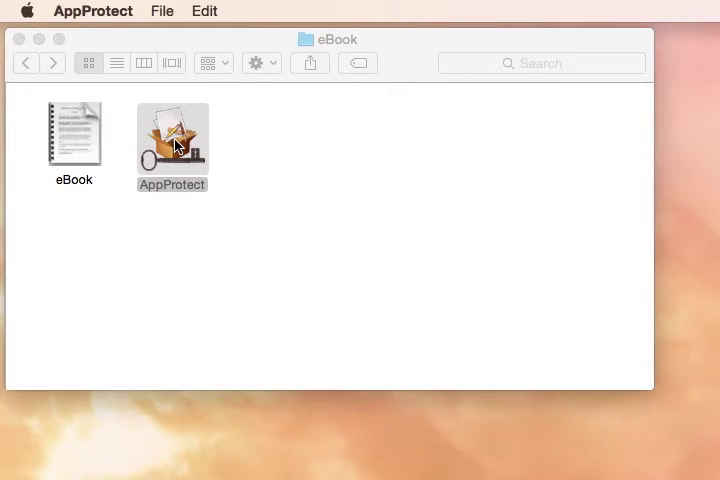
Launch AppProtect and build the password-protected 'My eBook' app into the Output folder.
double_click(172, 128)
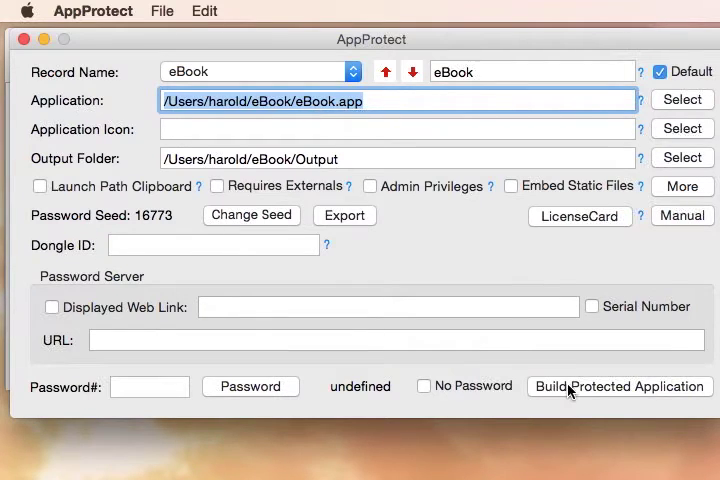
click(618, 386)
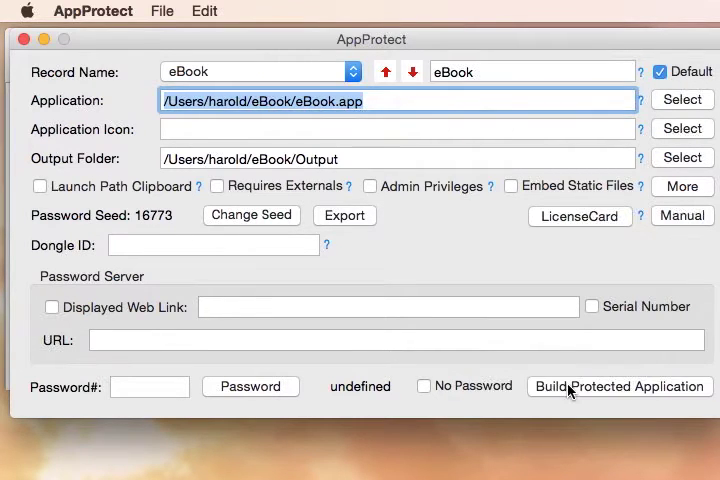
click(617, 387)
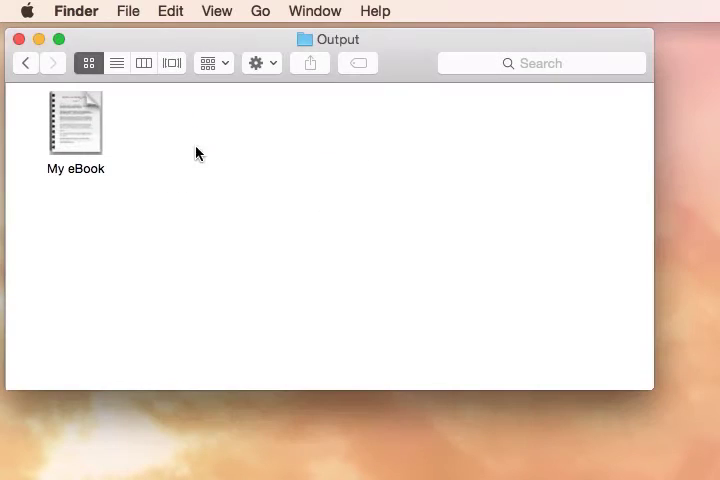
Rename the protected app to 'eBook' and launch it so the Enter Password dialog appears.
click(76, 123)
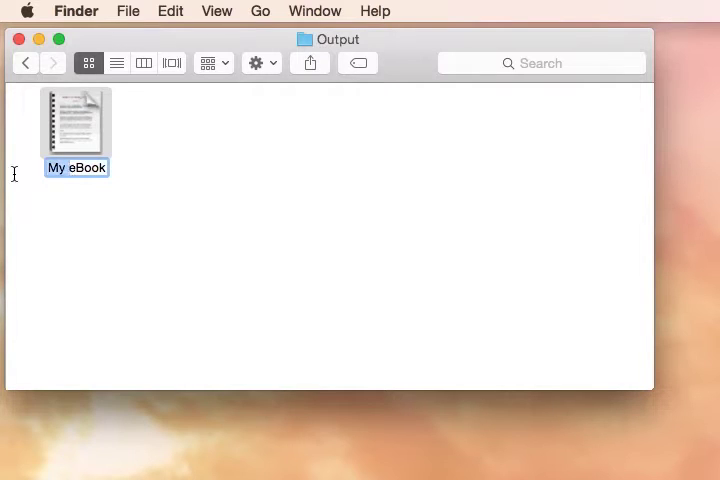
text(eBook)
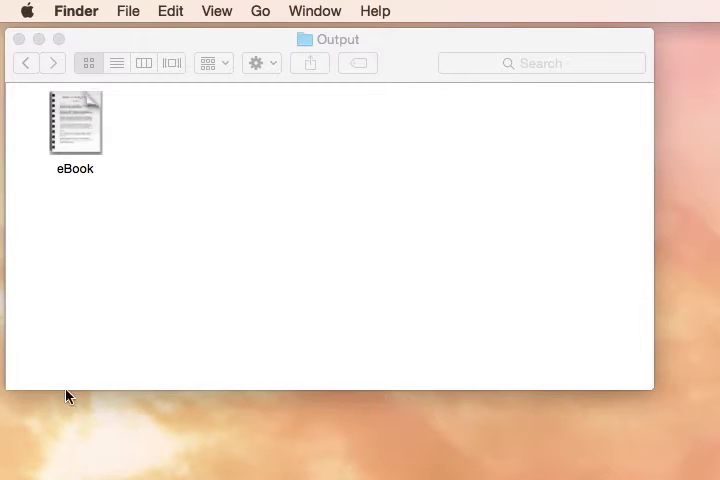
click(75, 123)
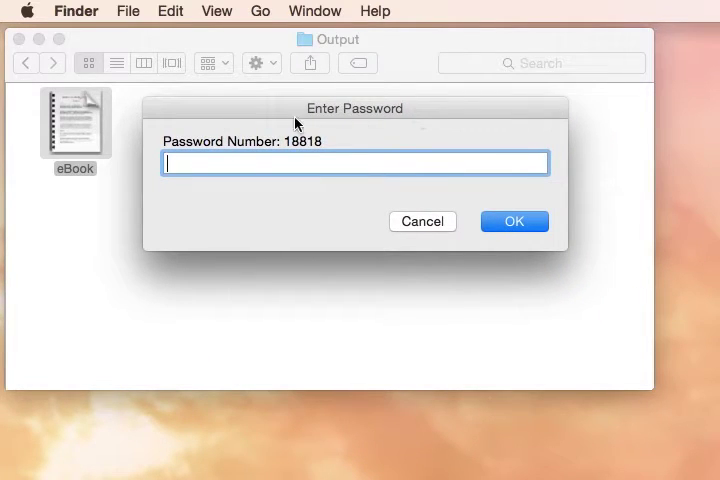
mouse_move(320, 148)
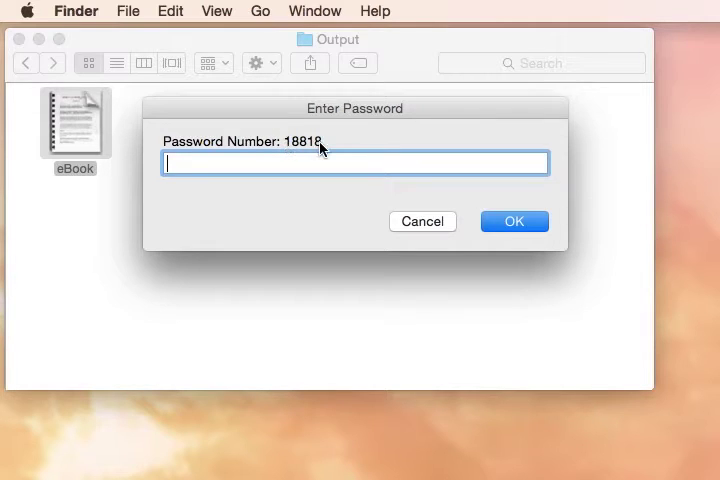
click(514, 221)
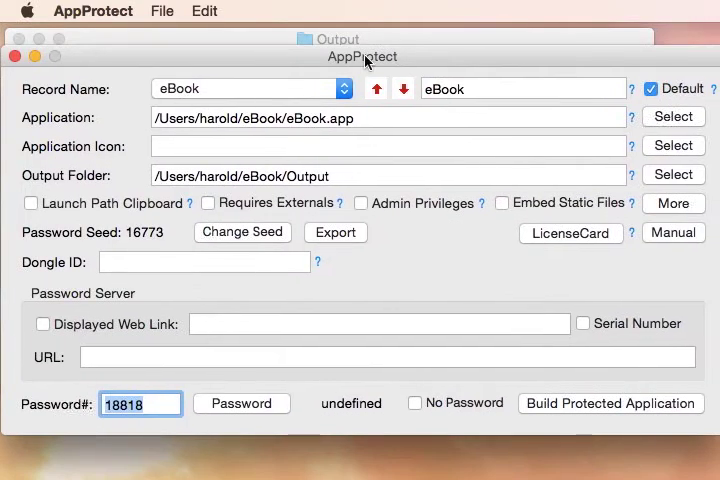
Generate the password for number 18818 in AppProtect and submit it to unlock the eBook.
click(241, 403)
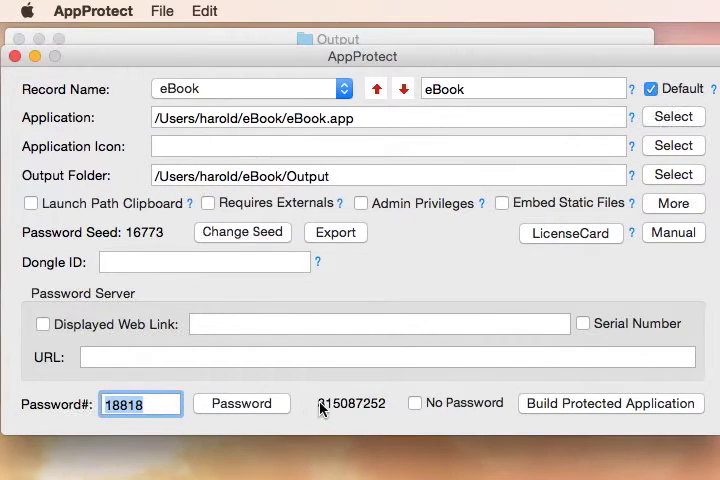
mouse_move(333, 409)
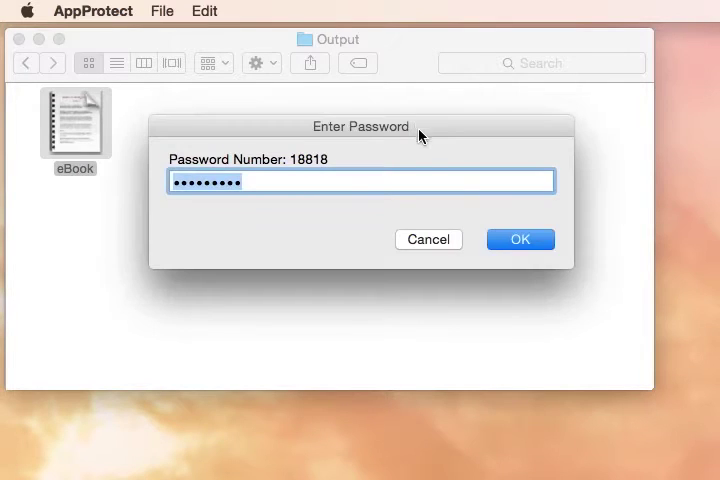
click(519, 239)
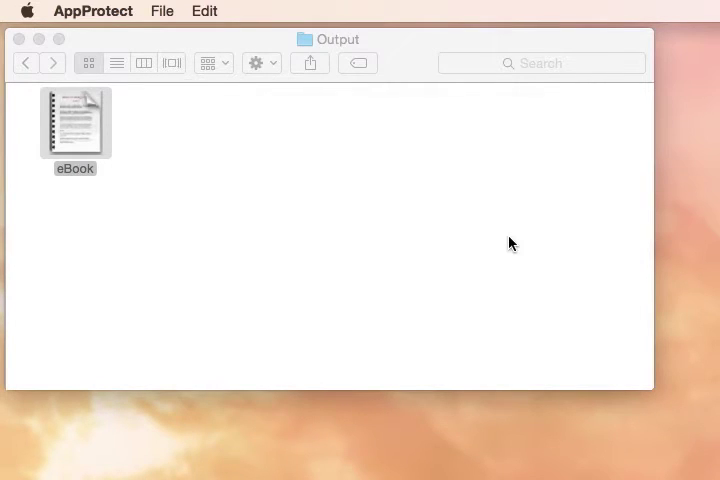
Relaunch AppProtect and build a serial-number protected eBook app using the safeactivation.com URL.
double_click(74, 124)
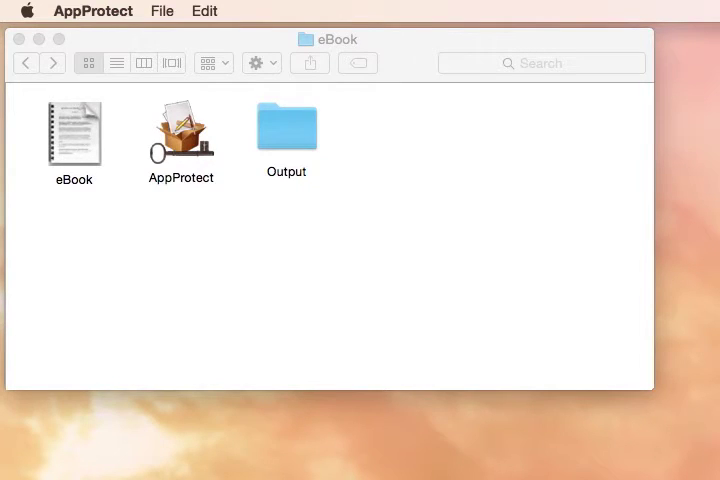
double_click(181, 130)
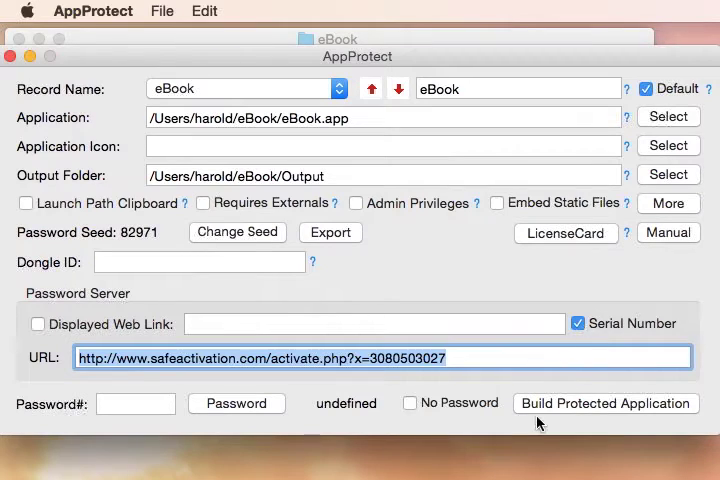
click(605, 403)
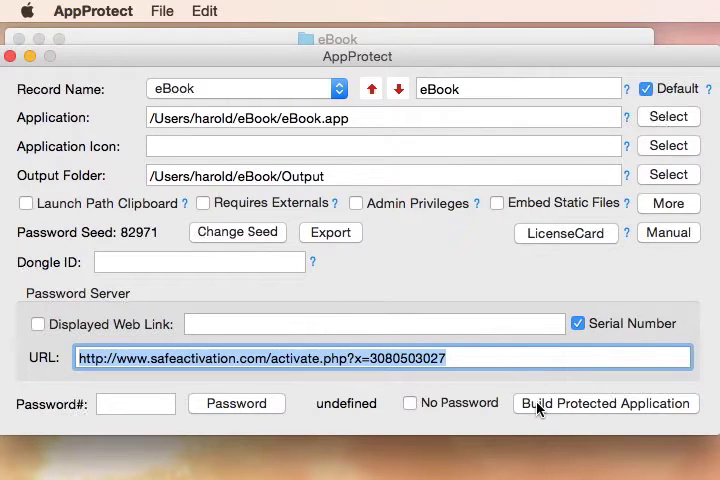
click(604, 403)
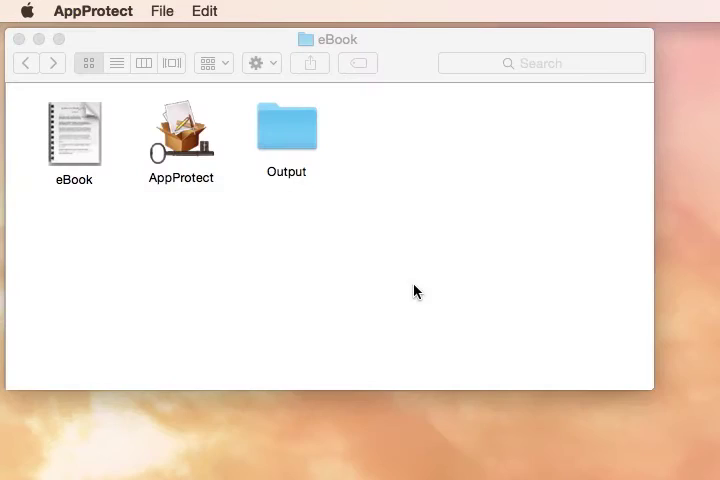
Rename the rebuilt protected app in Output to 'eBook'.
double_click(286, 127)
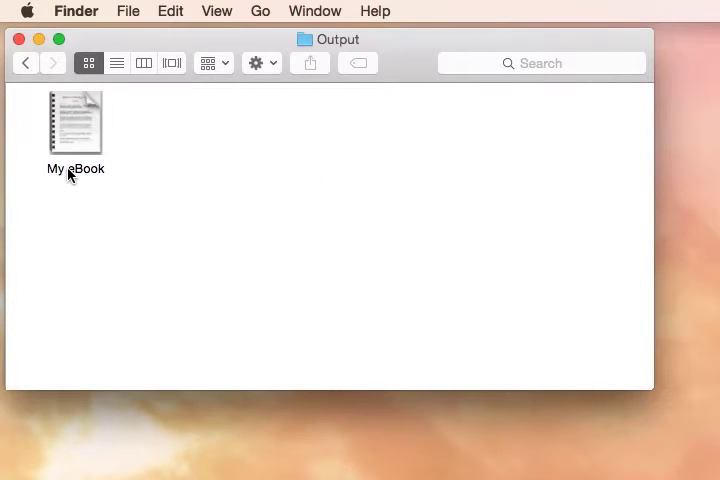
click(76, 168)
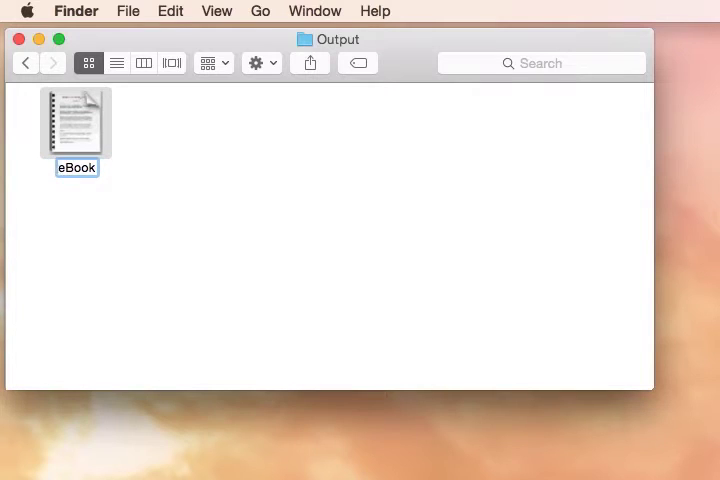
click(76, 122)
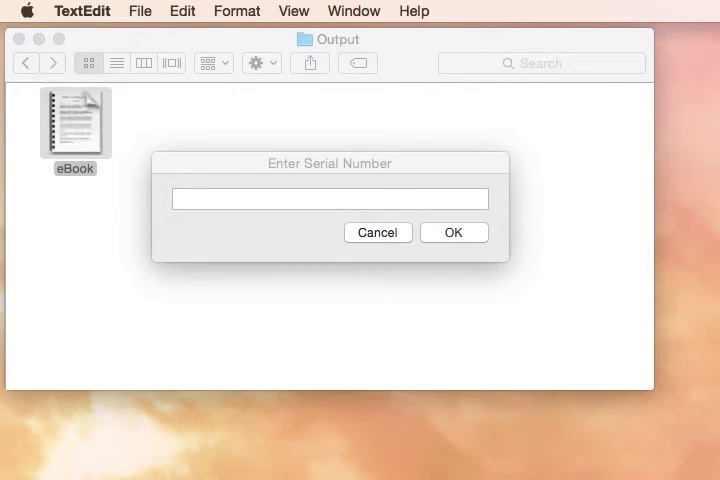
click(329, 198)
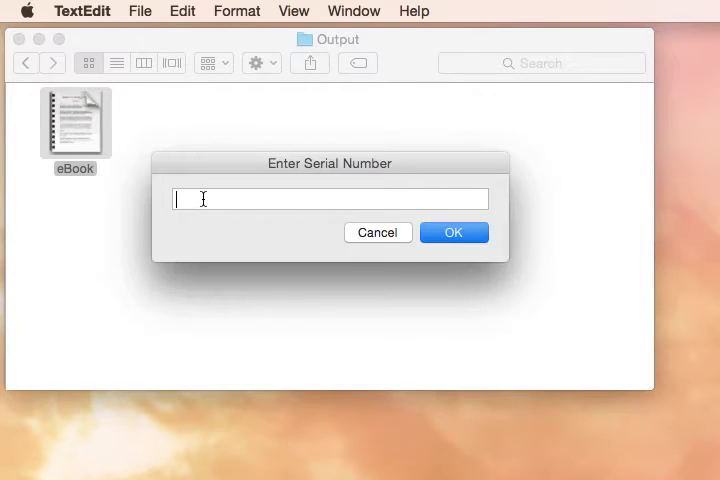
text(12345-12345-12345-12345)
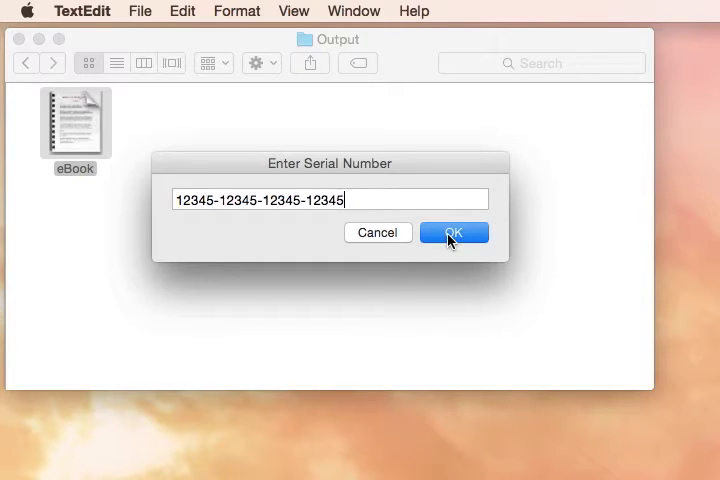
click(454, 232)
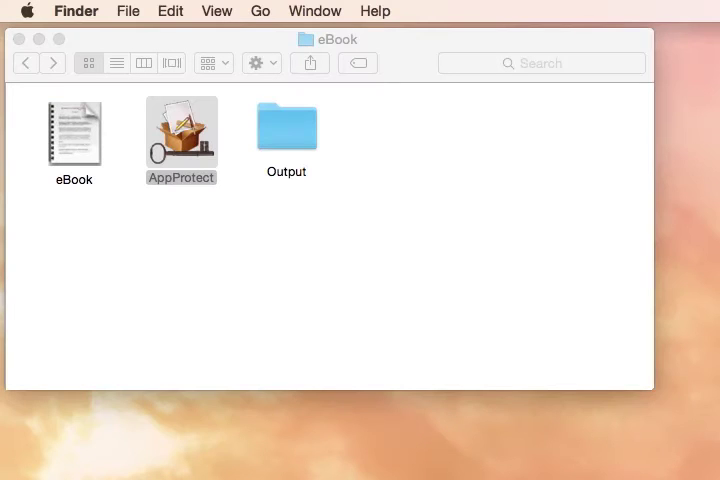
click(181, 130)
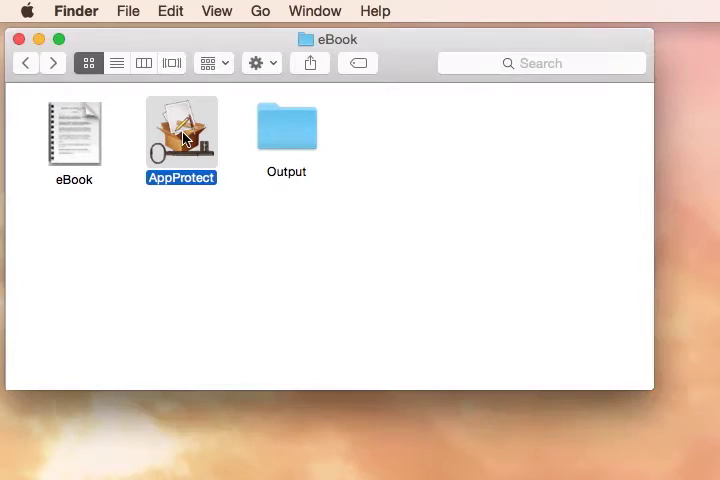
mouse_move(300, 273)
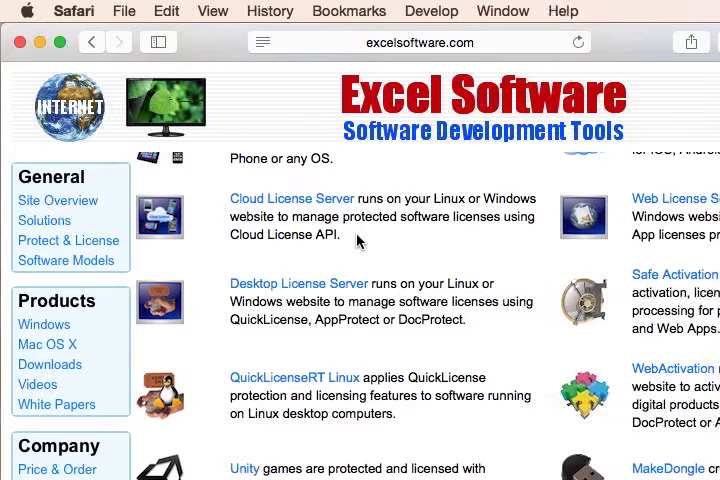
mouse_move(672, 285)
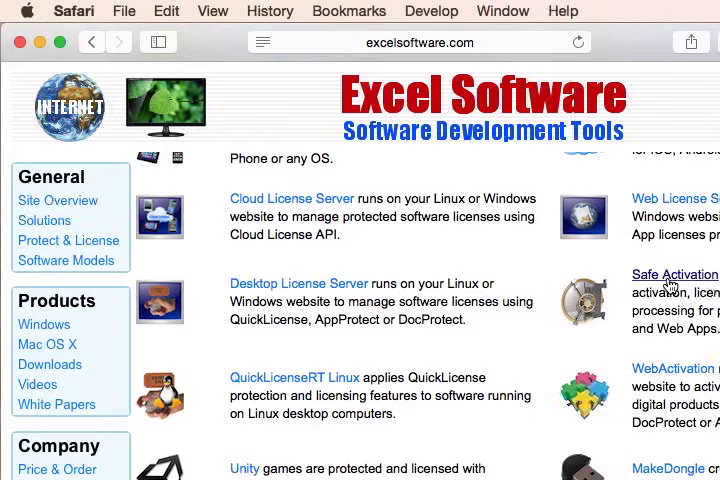
mouse_move(660, 382)
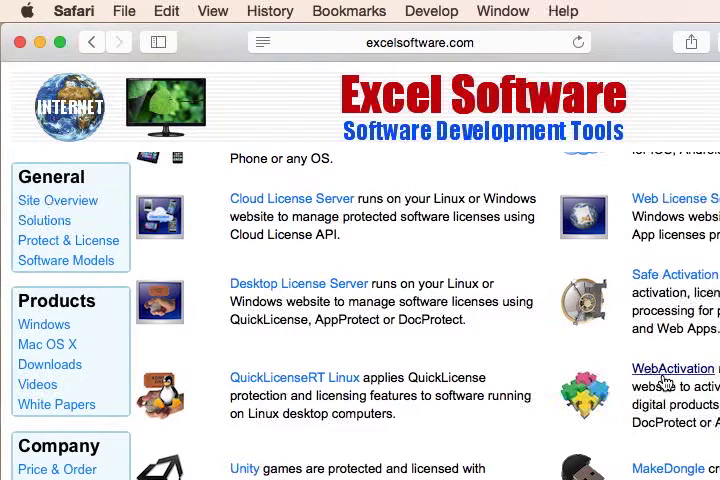
mouse_move(275, 290)
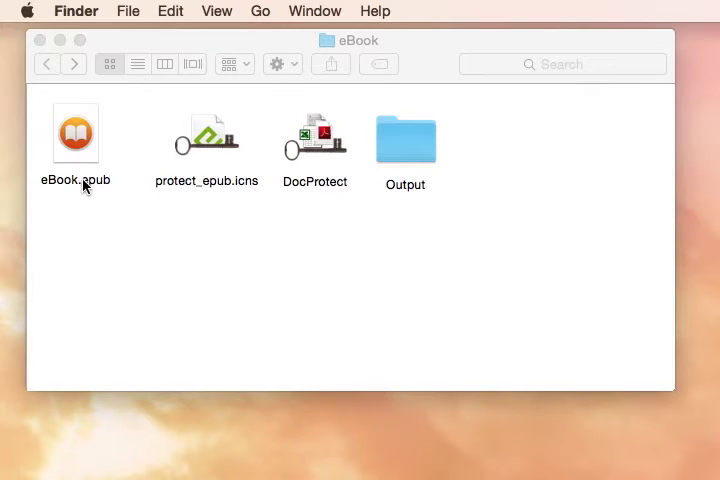
mouse_move(128, 224)
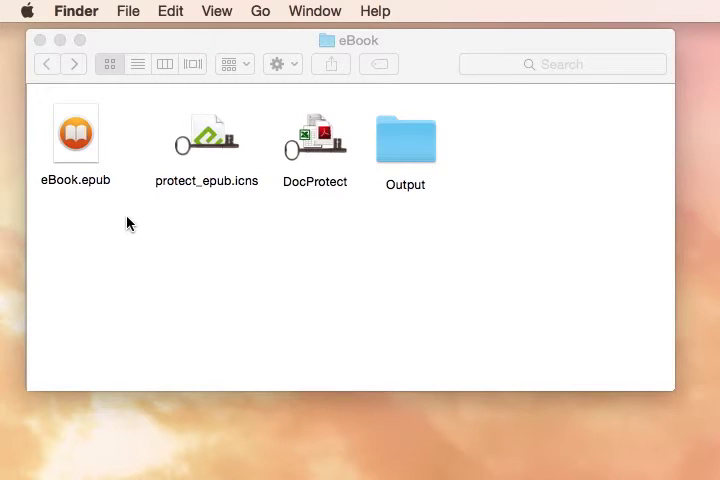
mouse_move(334, 205)
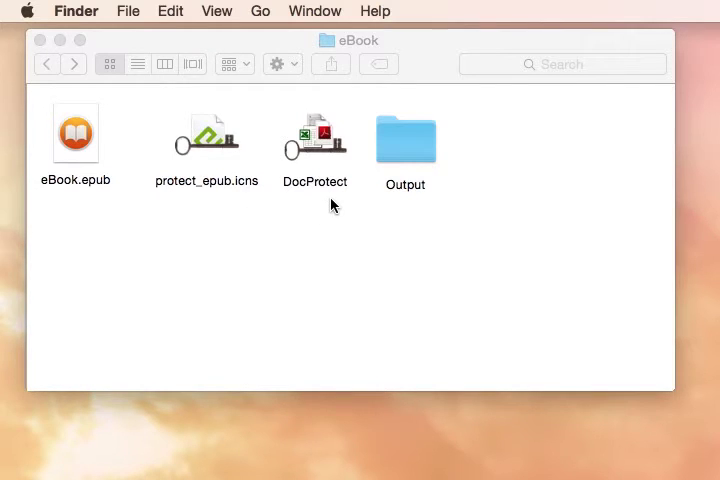
Launch DocProtect with its eBook record for eBook.epub and the Output folder.
double_click(315, 138)
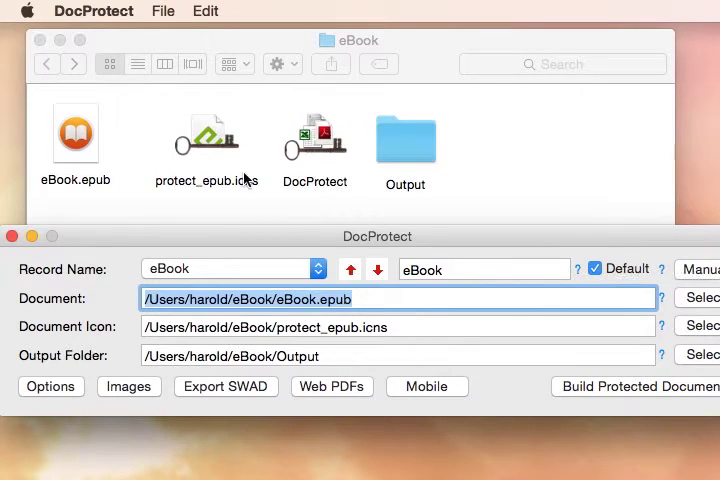
mouse_move(230, 138)
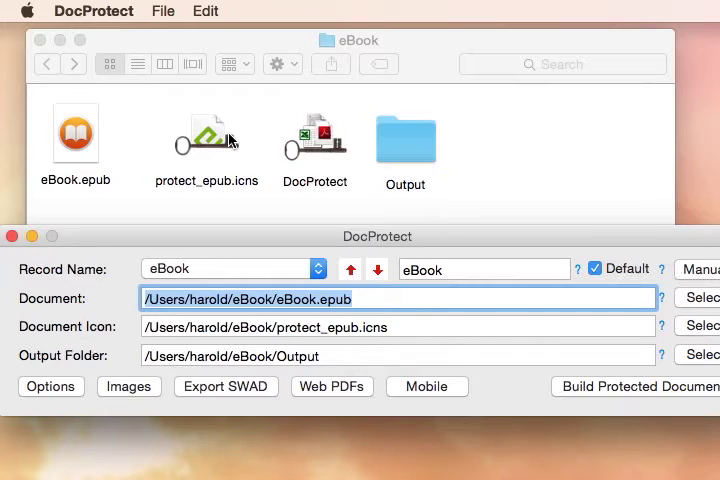
mouse_move(405, 334)
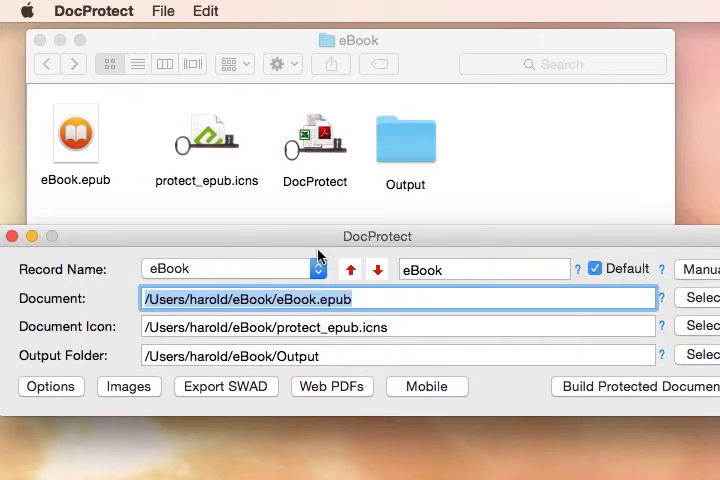
mouse_move(295, 362)
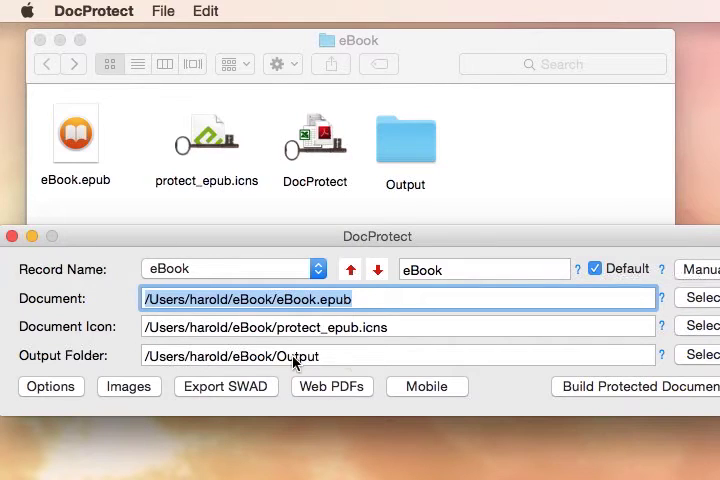
mouse_move(385, 363)
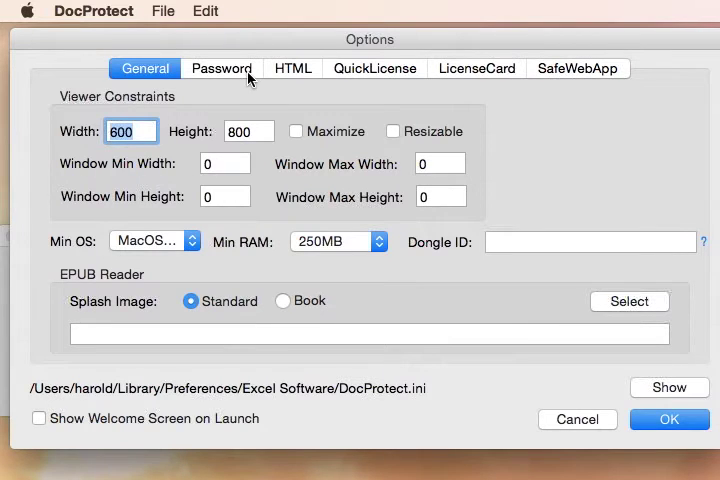
Review the Password options, cancel without changes, and build the protected eBook document.
click(222, 68)
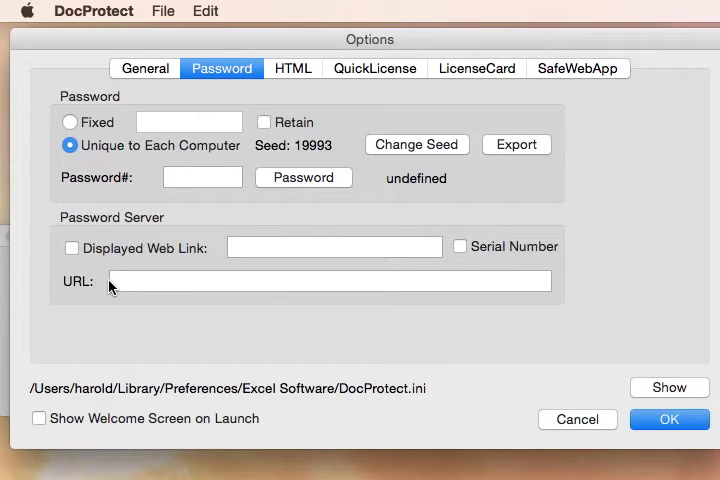
mouse_move(220, 300)
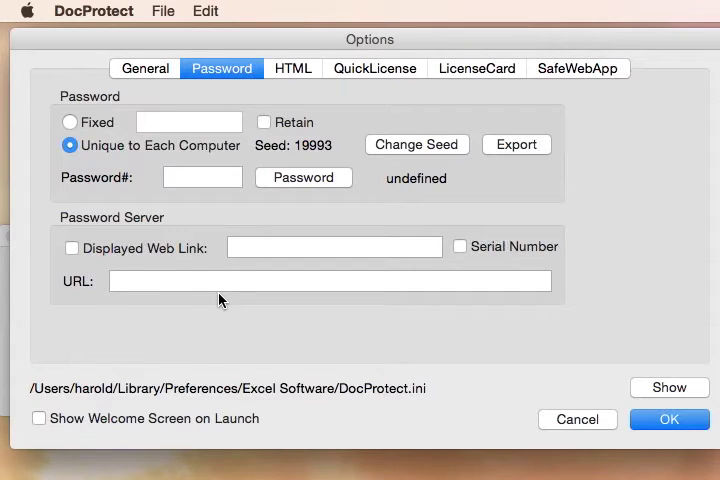
mouse_move(578, 419)
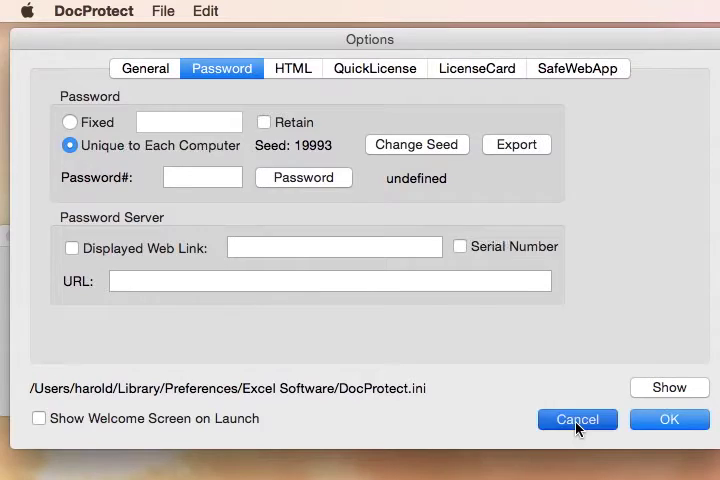
click(577, 419)
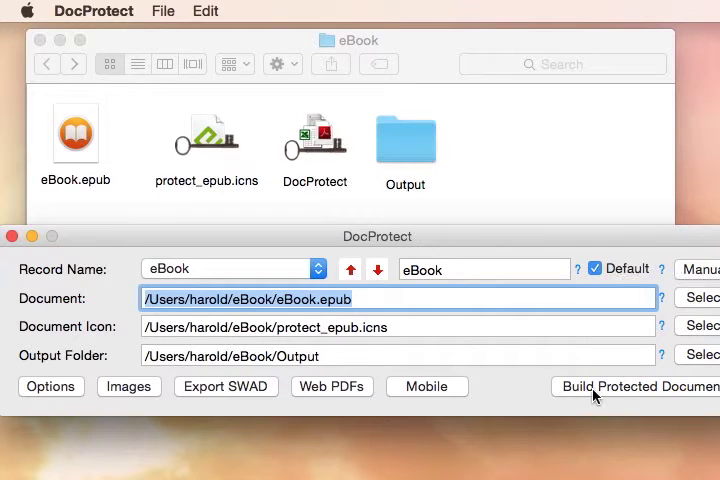
click(635, 386)
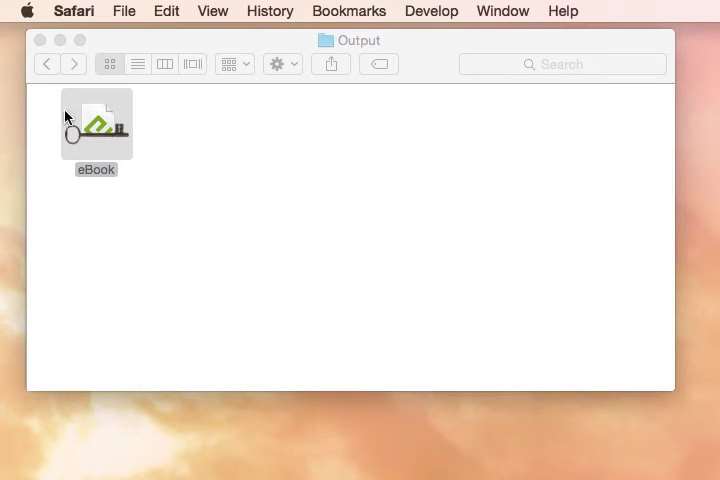
mouse_move(105, 118)
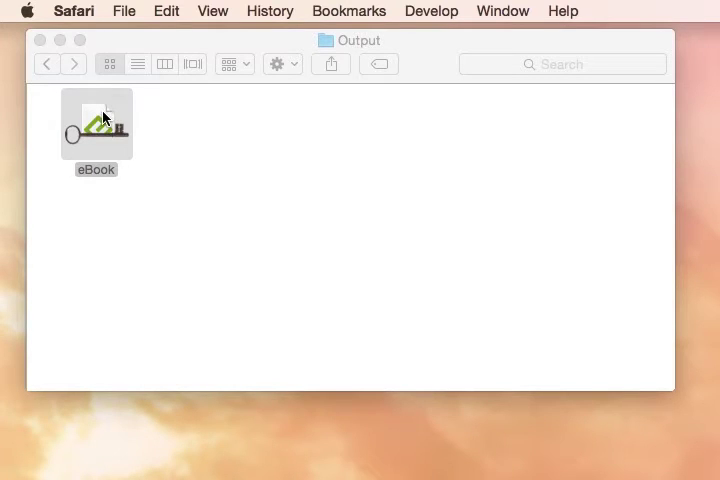
double_click(96, 124)
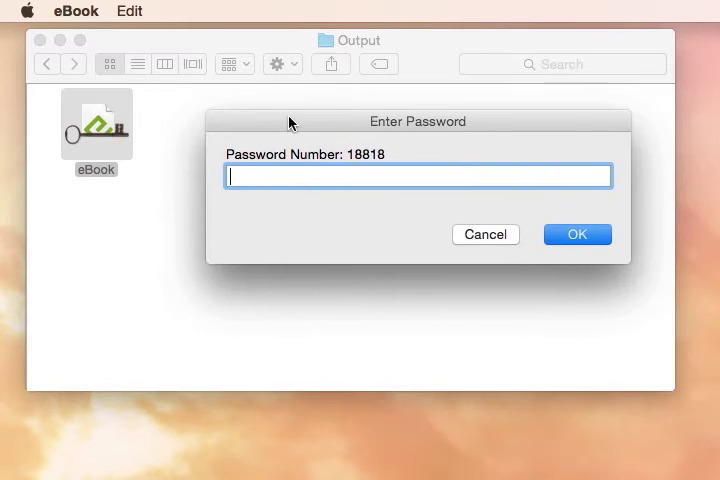
drag(293, 120, 348, 120)
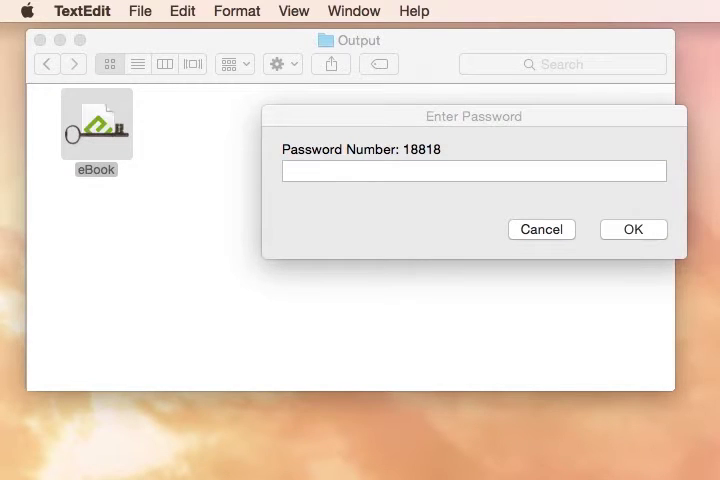
text(18818)
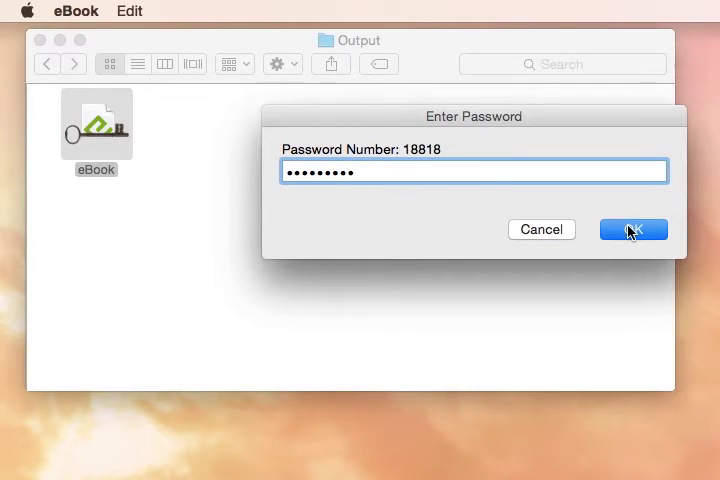
Unlock the iPhone User Guide for iOS 7 and read down its Basics chapter.
click(632, 229)
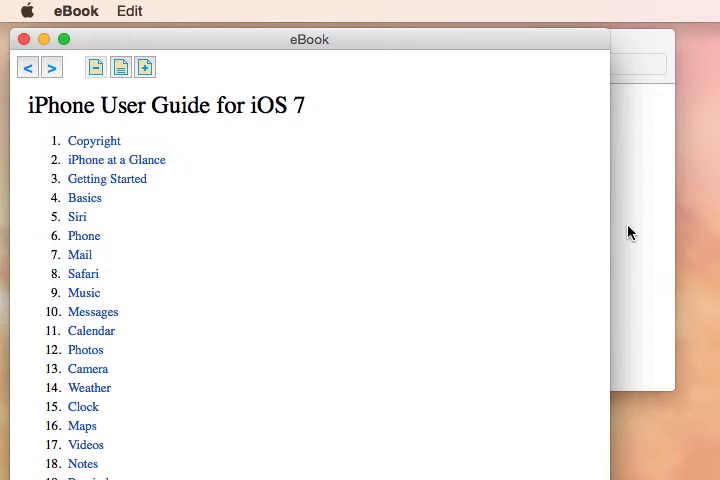
mouse_move(260, 209)
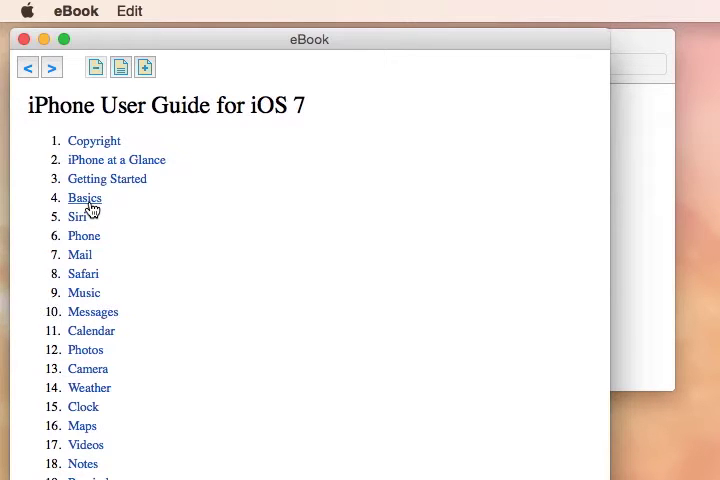
click(85, 197)
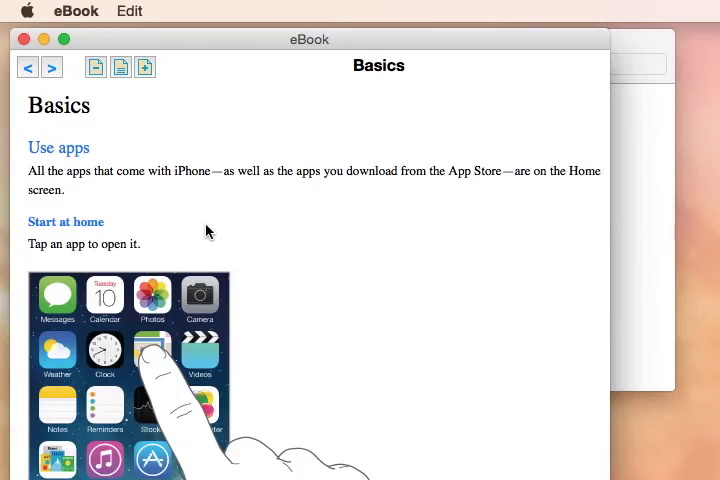
scroll(down, 3)
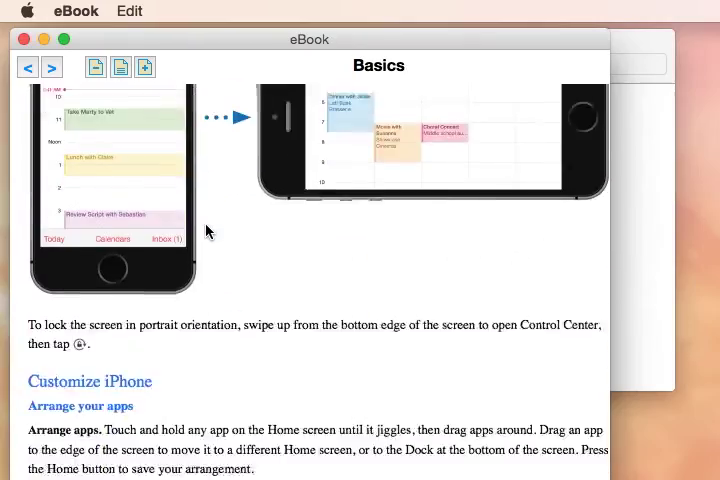
scroll(down, 3)
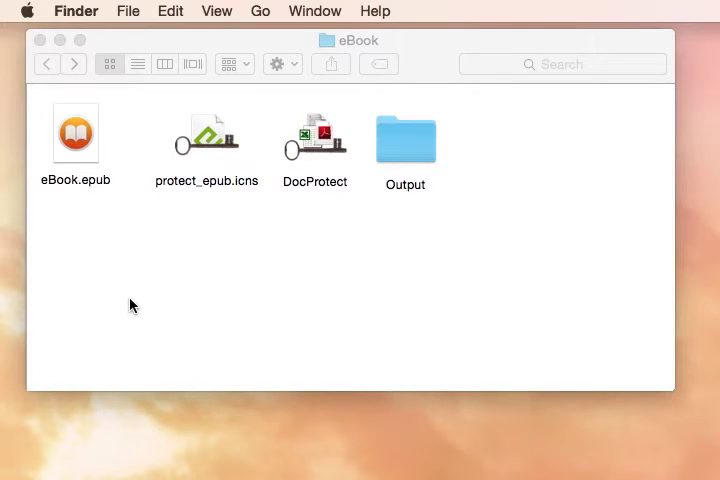
mouse_move(46, 193)
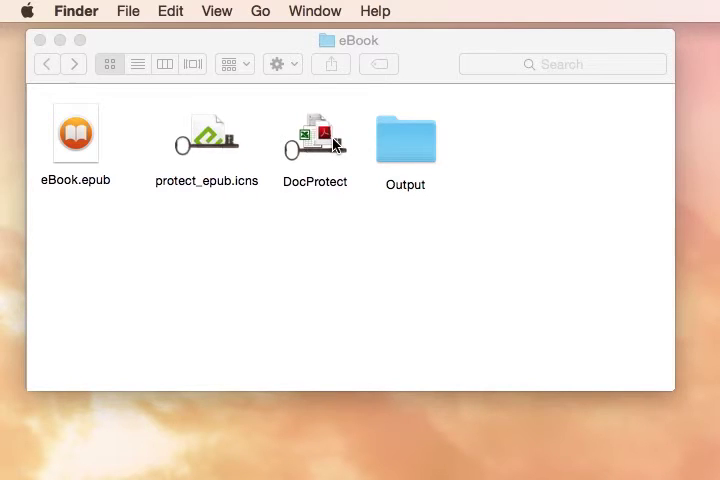
mouse_move(417, 151)
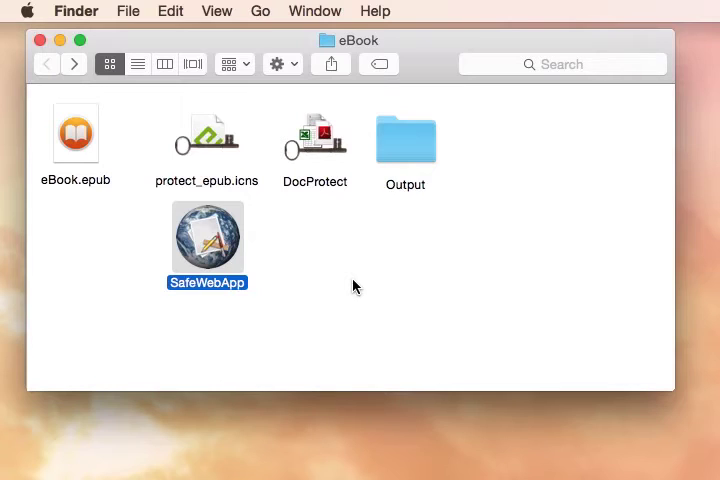
mouse_move(323, 197)
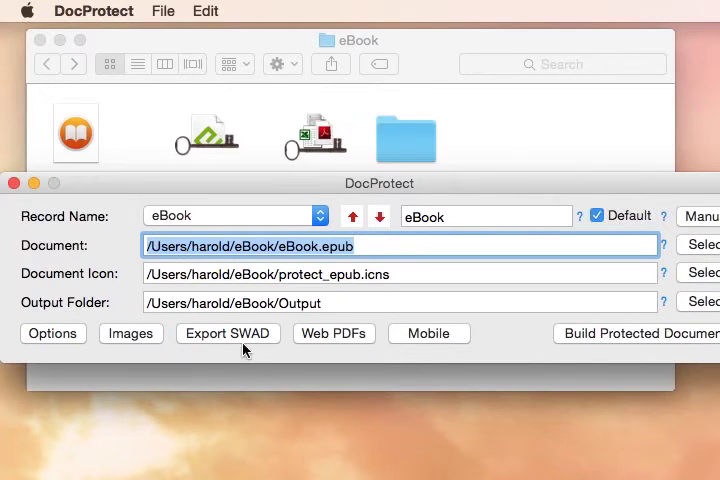
Export the eBook record as a SWAD file into the Output folder.
click(227, 333)
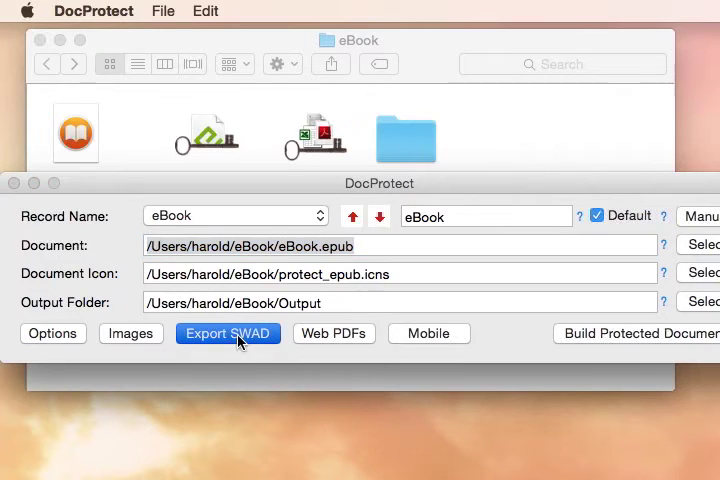
click(228, 333)
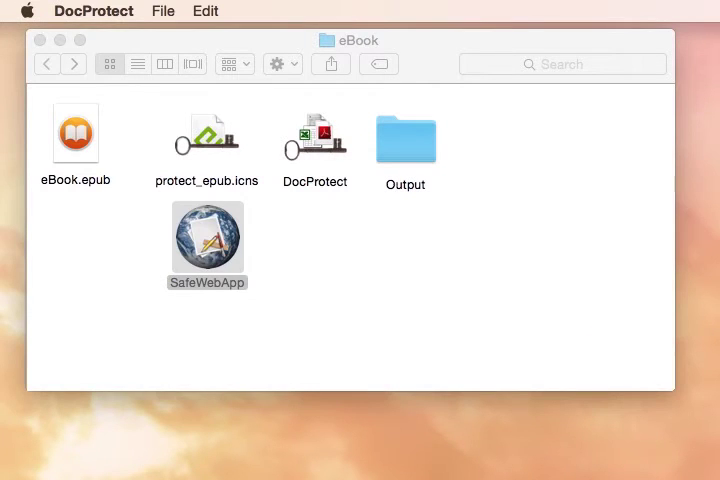
click(405, 140)
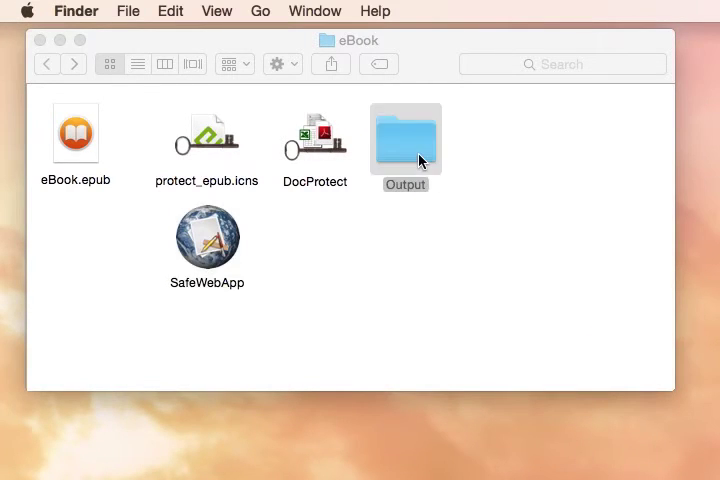
Check the Output folder for eBook.swad, then select SafeWebApp back in the eBook folder.
double_click(405, 138)
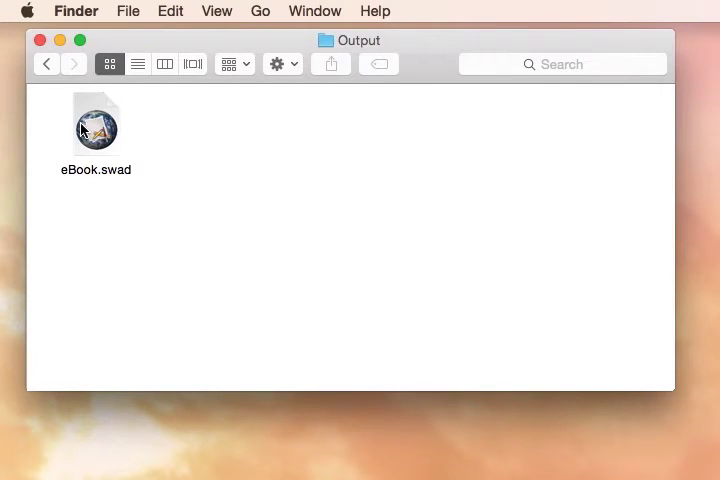
mouse_move(314, 192)
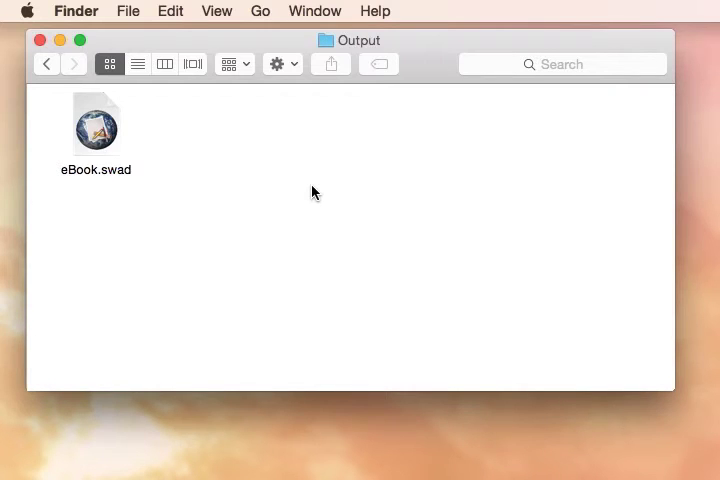
mouse_move(245, 165)
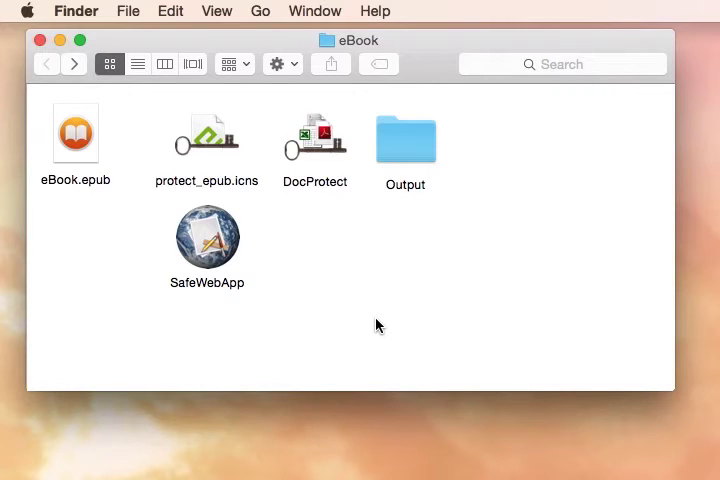
click(207, 238)
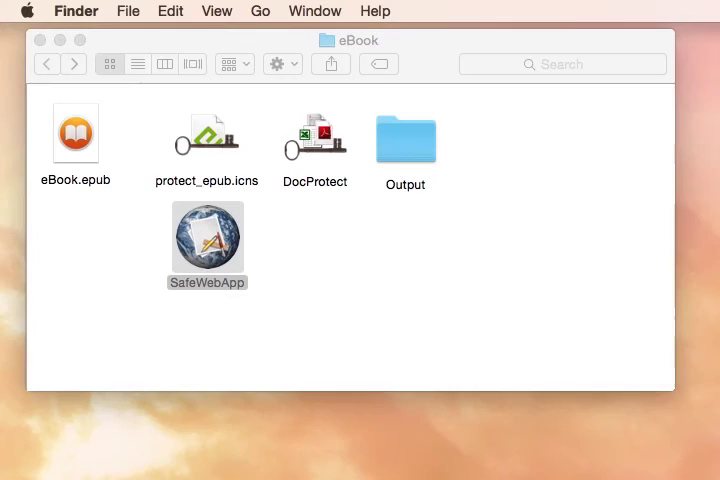
mouse_move(249, 225)
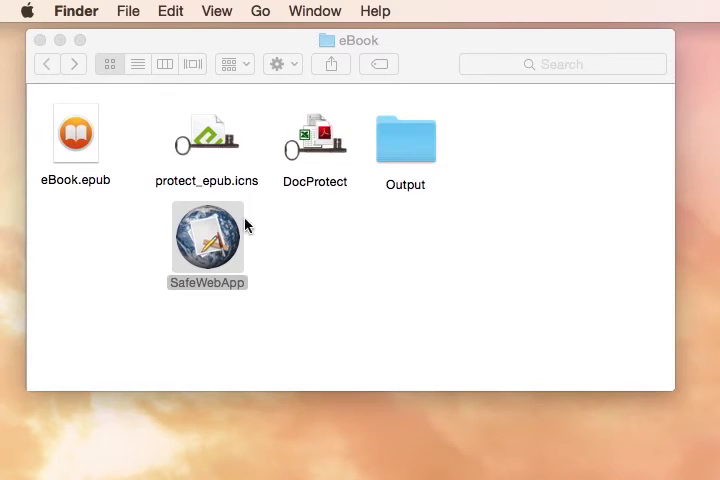
click(75, 132)
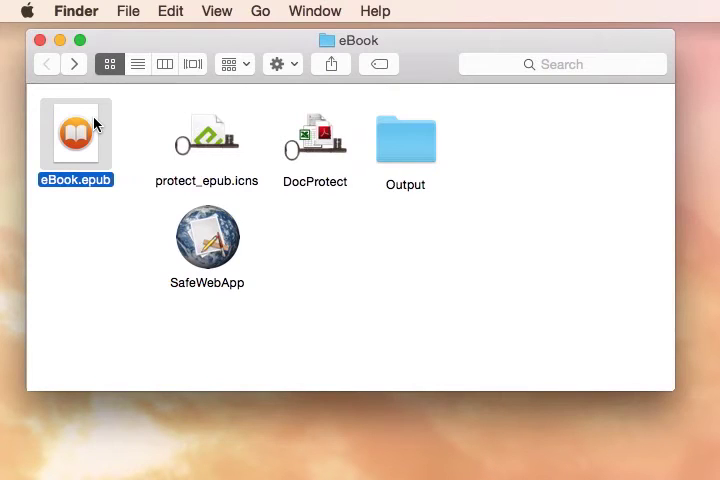
mouse_move(218, 225)
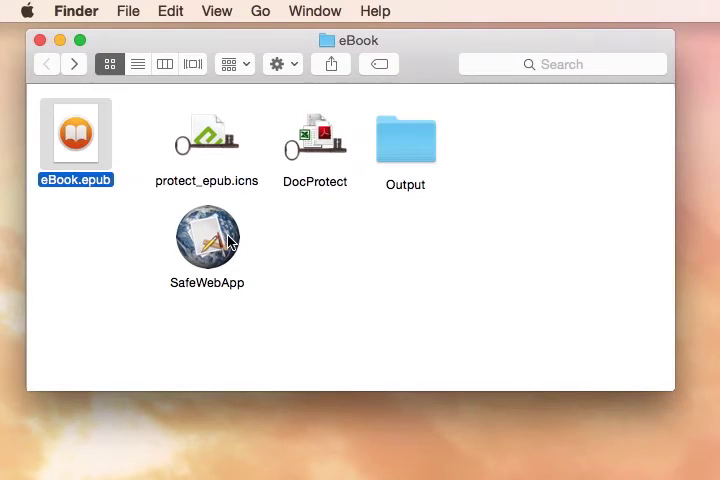
click(207, 238)
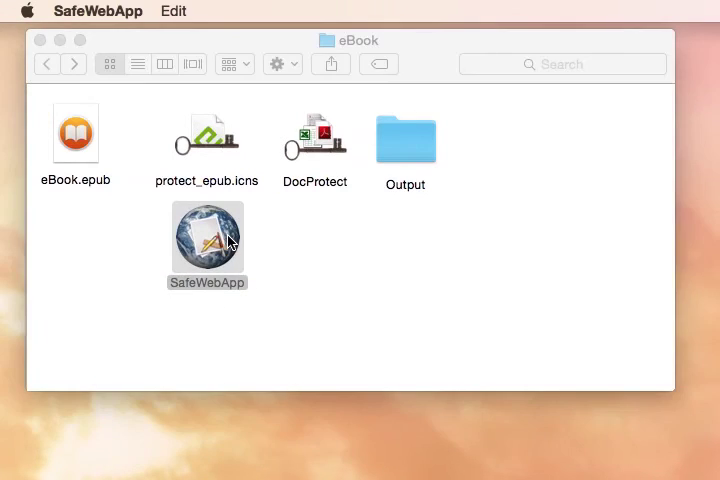
Launch SafeWebApp and dismiss its serial-number activation prompt.
double_click(207, 238)
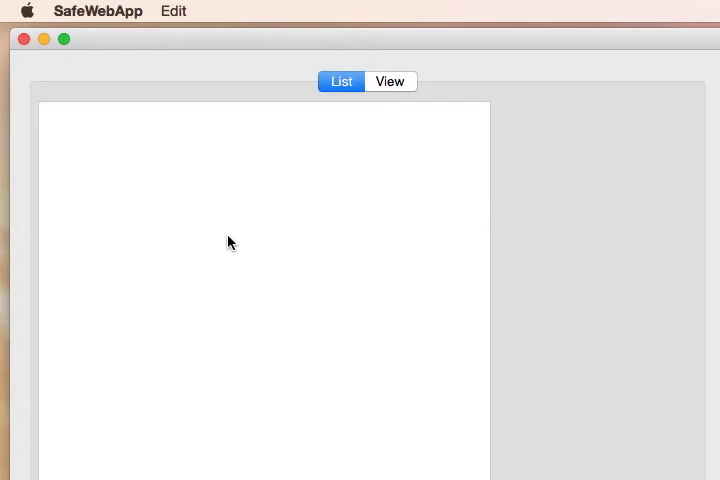
mouse_move(362, 300)
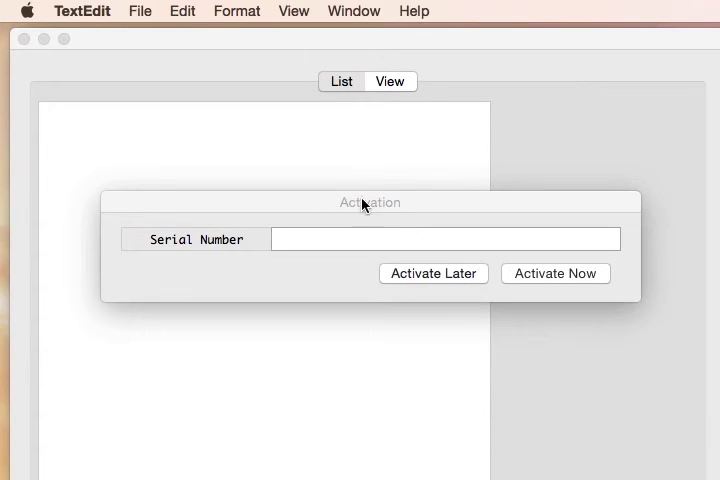
click(555, 273)
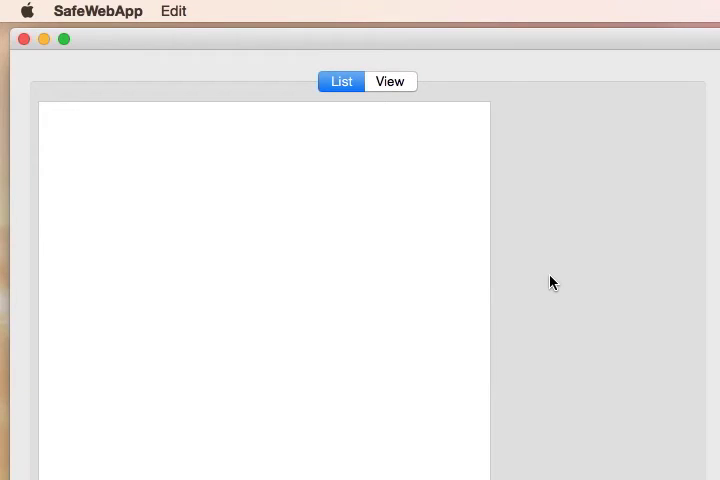
mouse_move(207, 160)
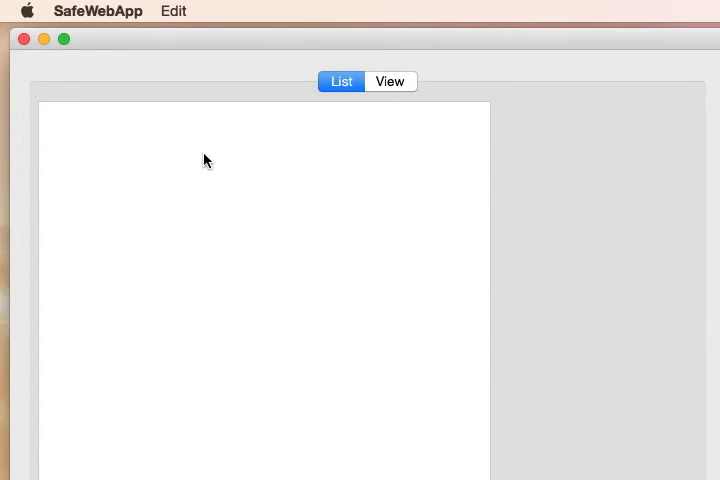
View the iPhone Guide and read its Mail chapter.
click(390, 81)
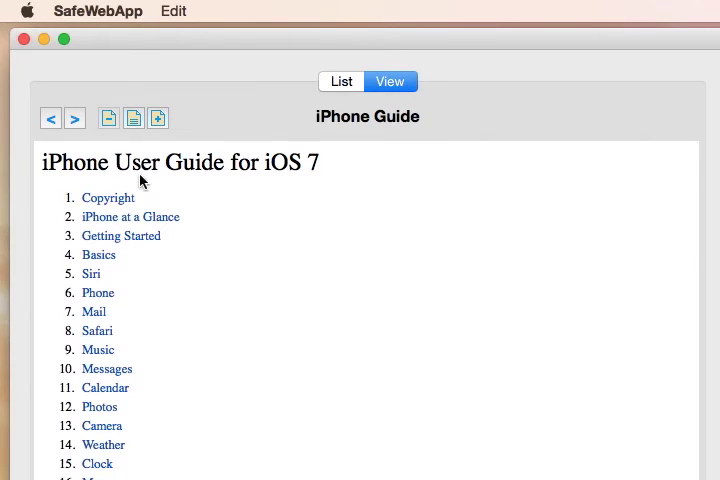
mouse_move(98, 325)
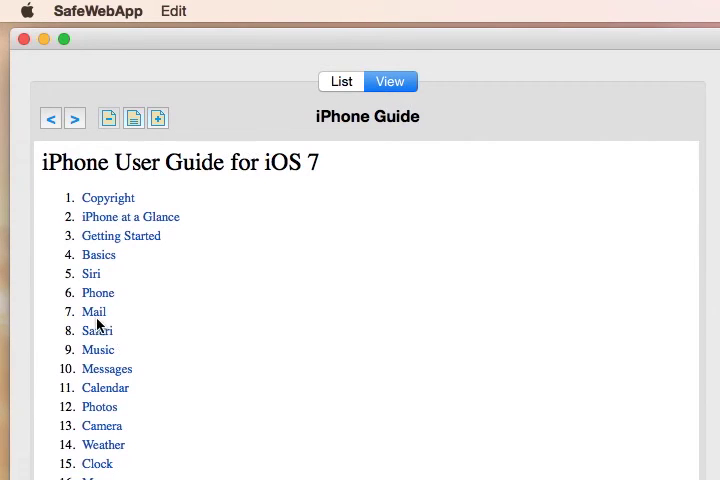
click(93, 311)
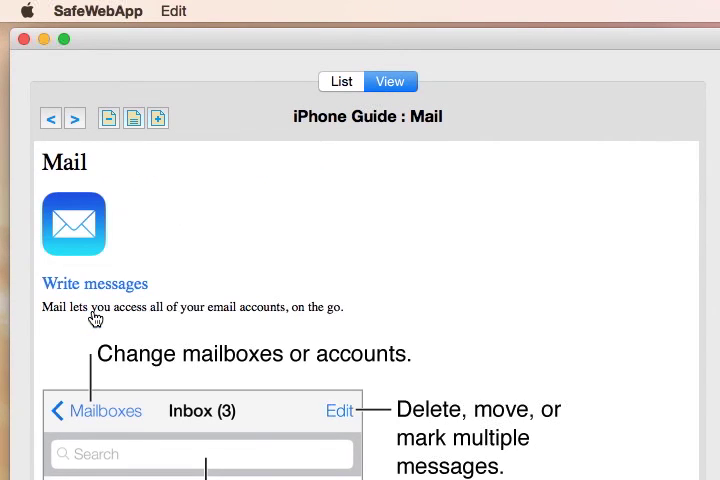
scroll(down, 3)
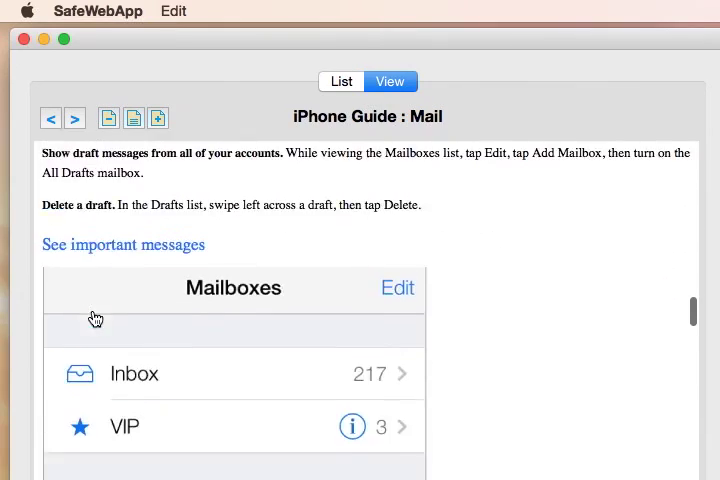
Browse earlier chapters including iPhone at a Glance, then return to the eBook list.
click(133, 118)
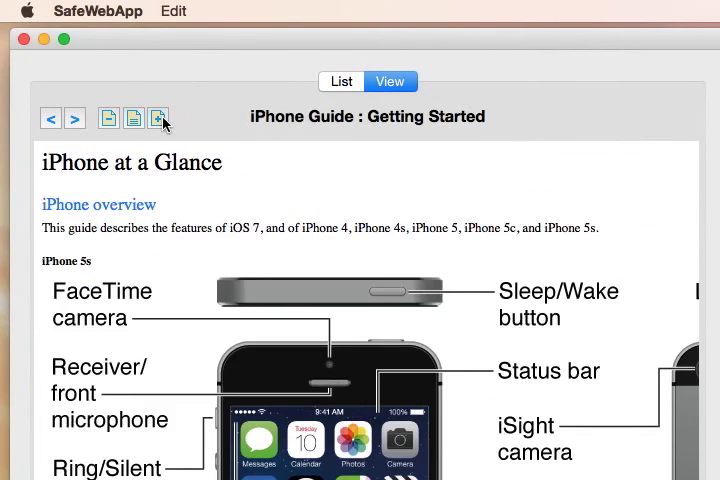
click(109, 118)
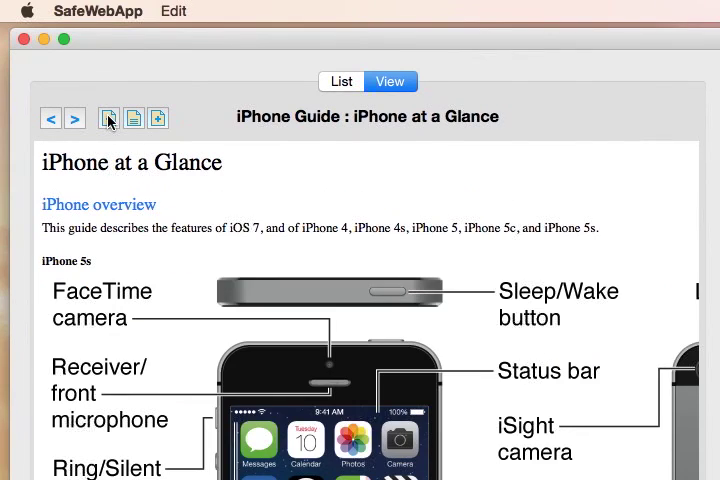
click(341, 81)
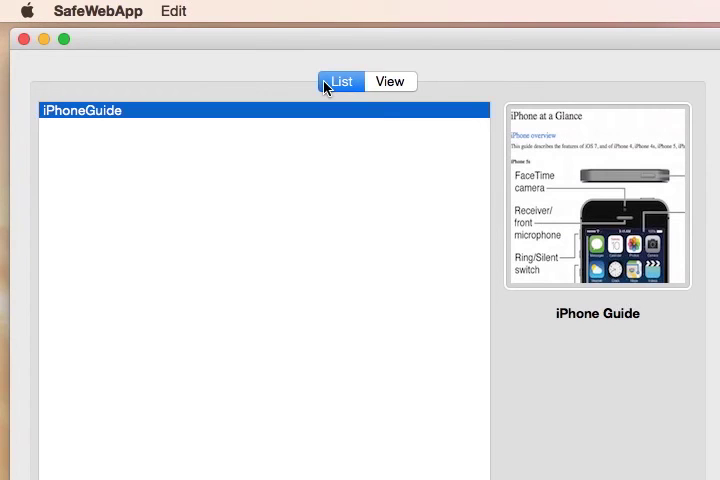
mouse_move(48, 118)
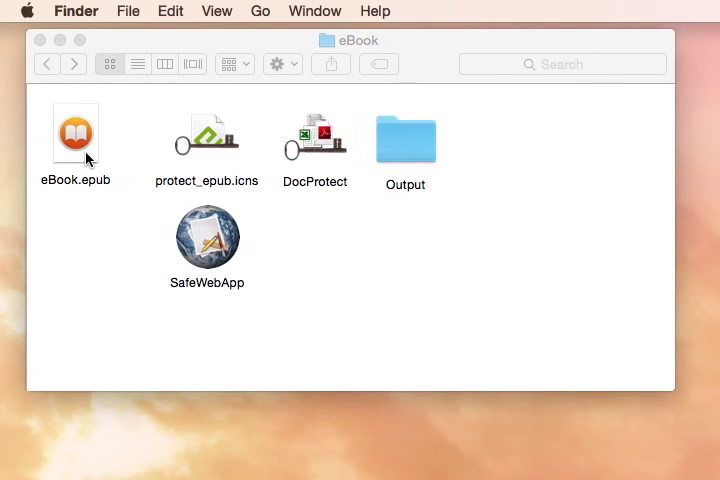
mouse_move(428, 140)
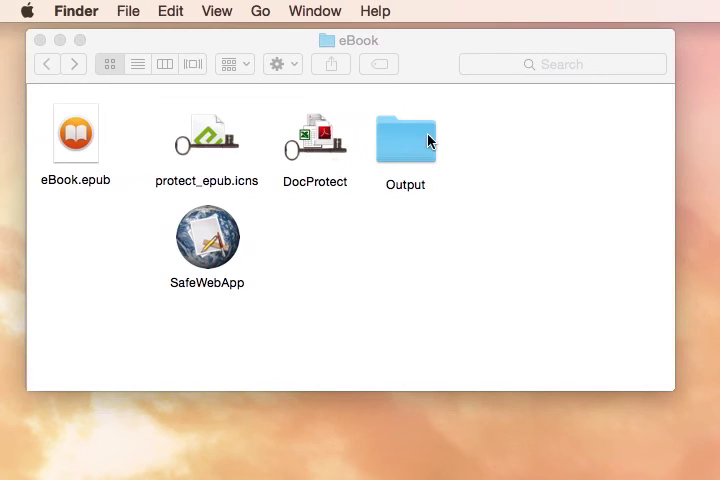
mouse_move(222, 228)
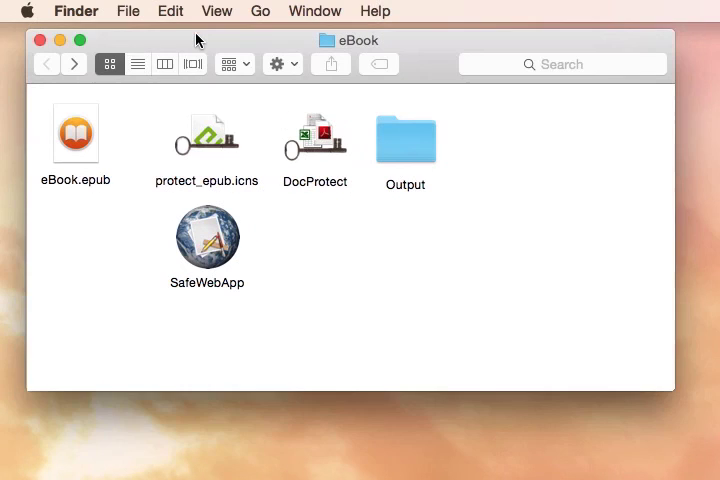
mouse_move(409, 270)
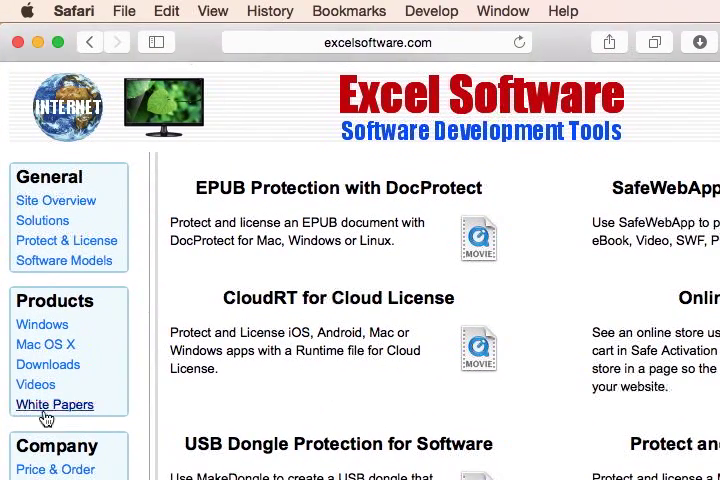
mouse_move(570, 370)
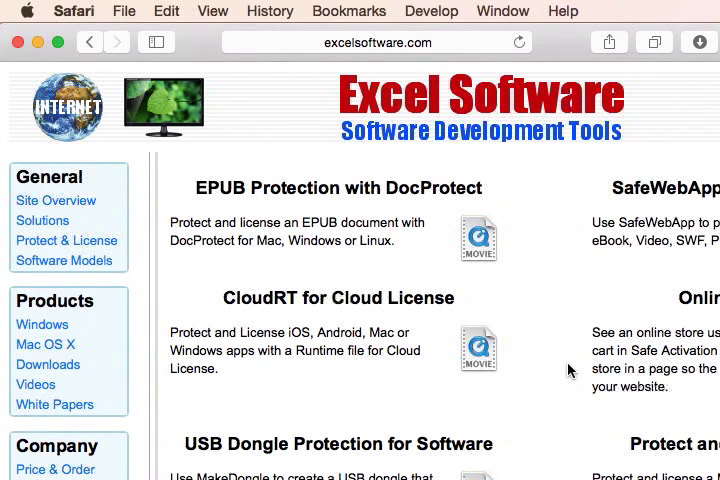